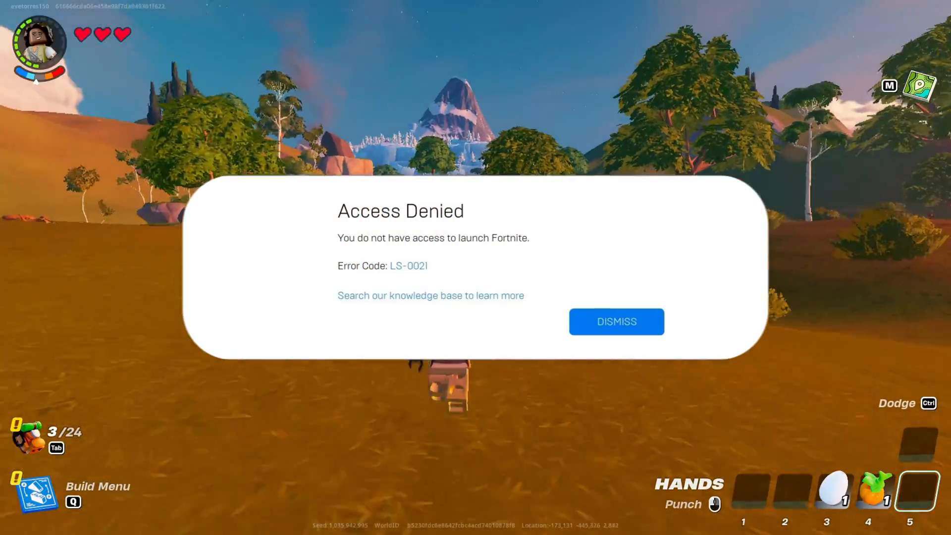
Step: Dismiss the Access Denied LS-0021 dialog so the Fortnite game world shows again
left_click(615, 321)
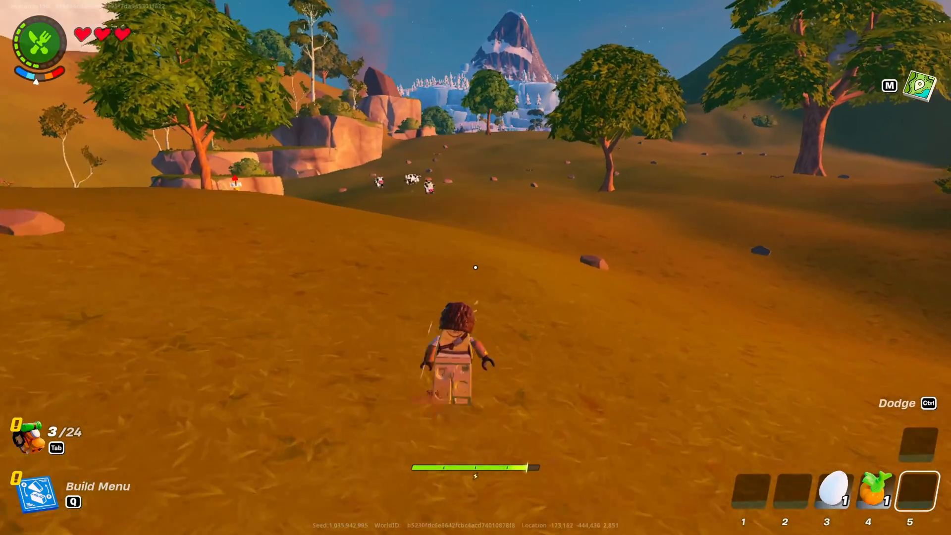
key("w")
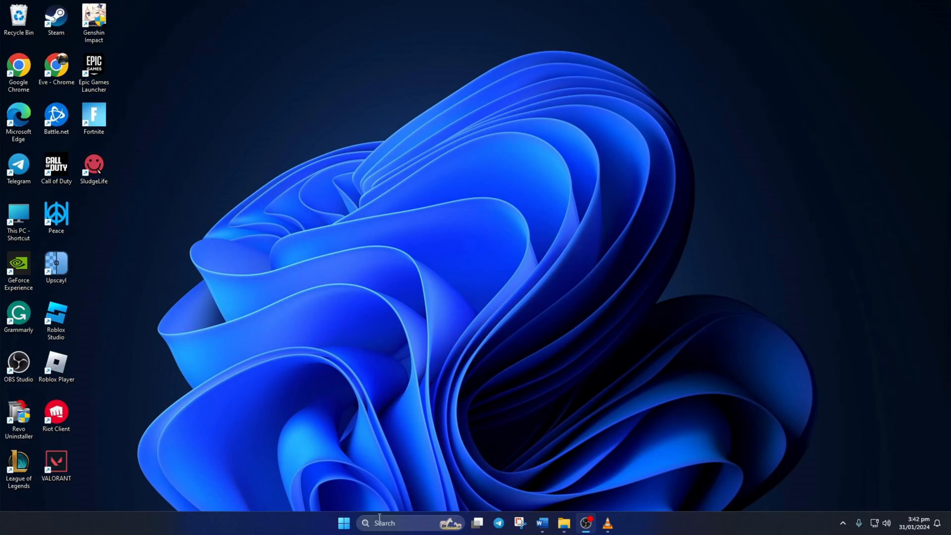
Step: Search 'cmd' and launch Command Prompt as administrator, approving the UAC prompt
type("cmd")
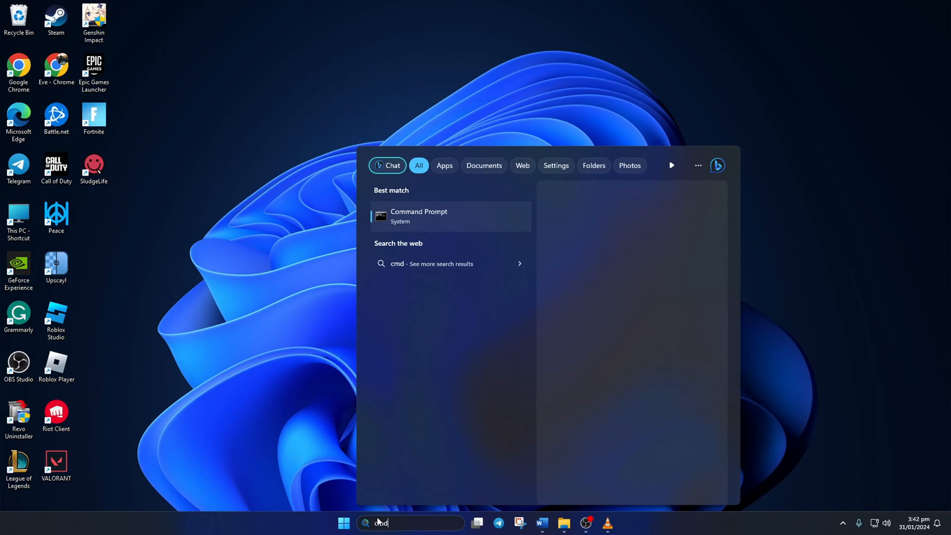
left_click(449, 216)
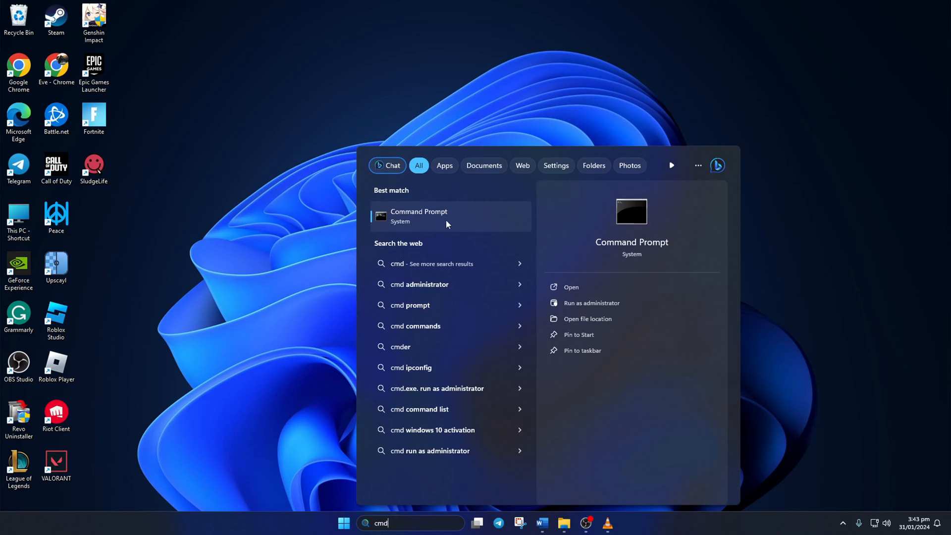
right_click(445, 217)
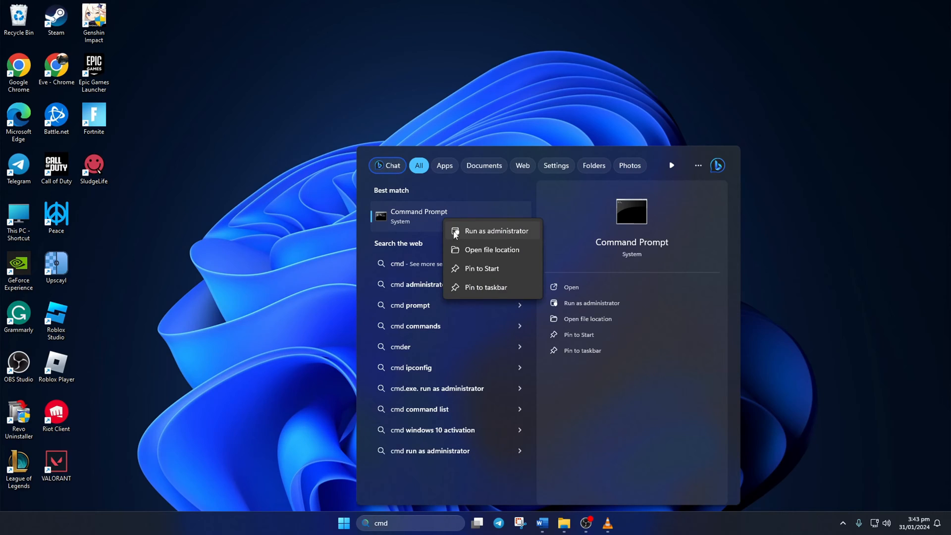
left_click(492, 231)
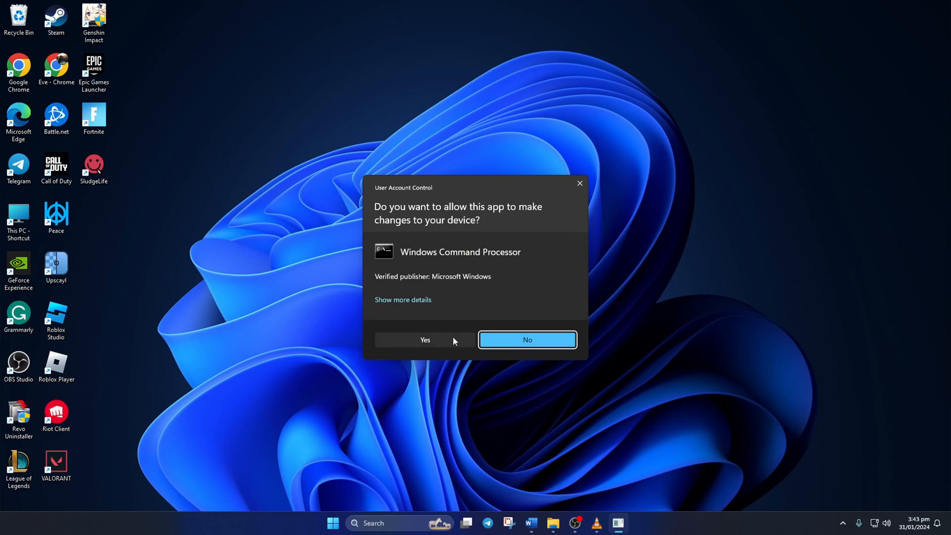
left_click(425, 339)
type("netsh winsock reset")
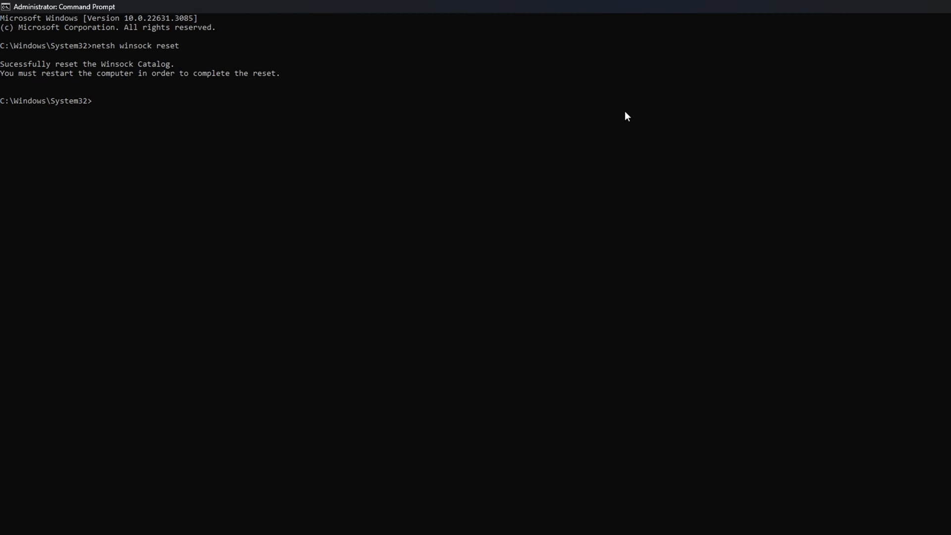
Step: Run ipconfig /flushdns, /release and /renew to flush DNS and refresh the IP address
type("ipconfig /")
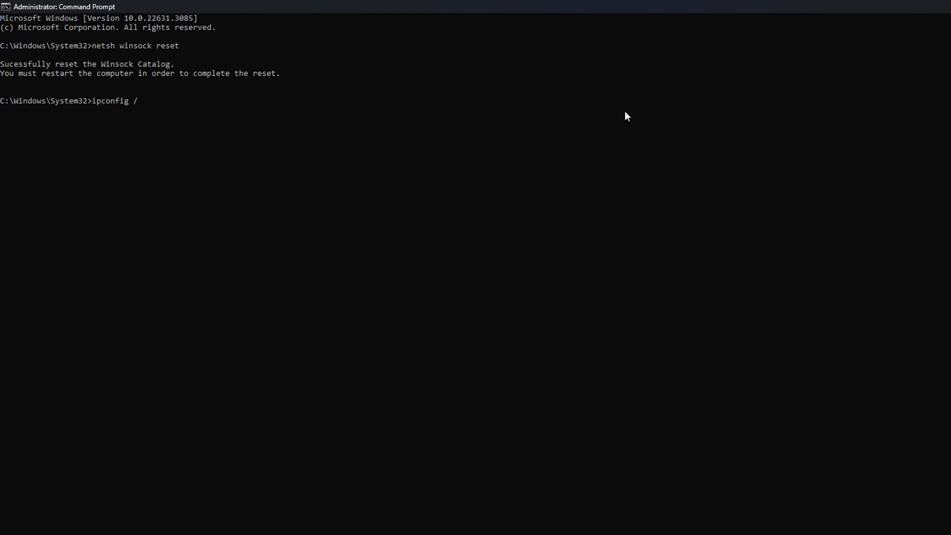
type("flushdns")
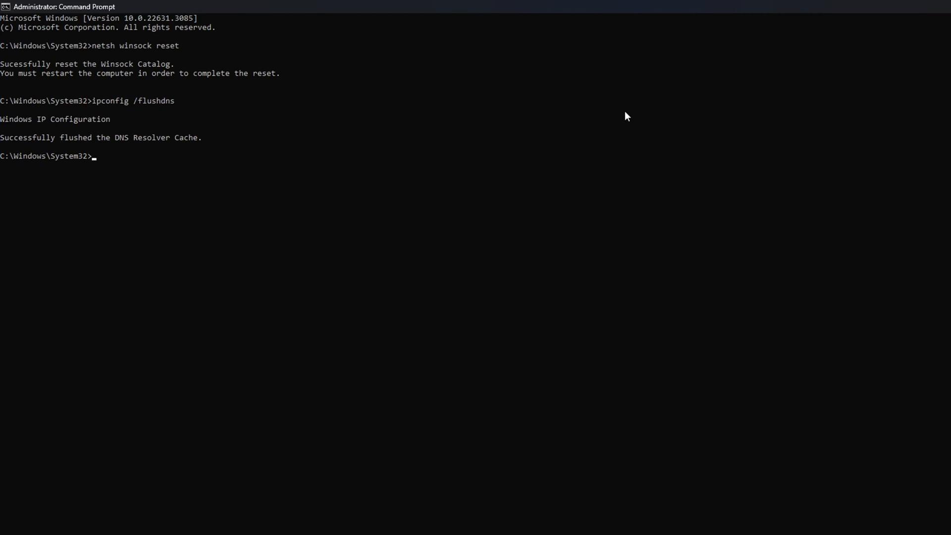
type("ip")
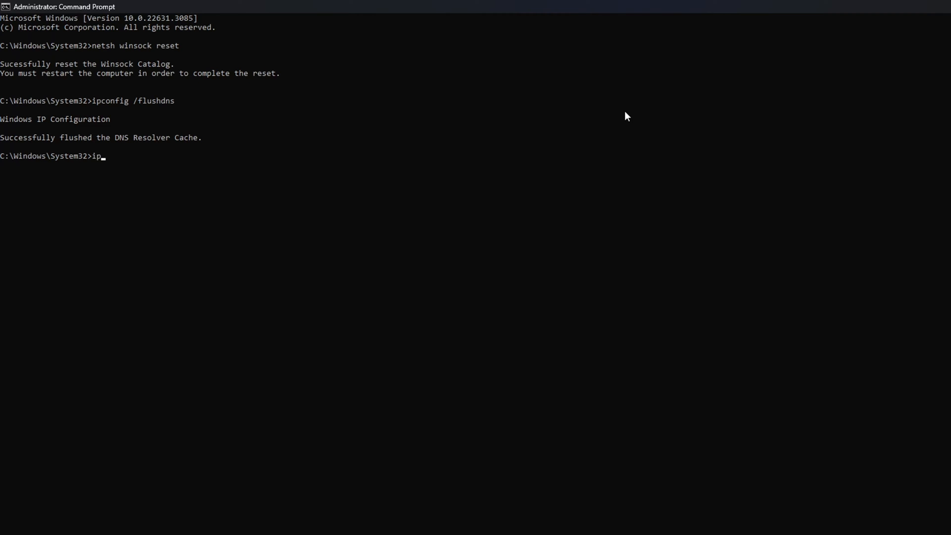
type("config /release")
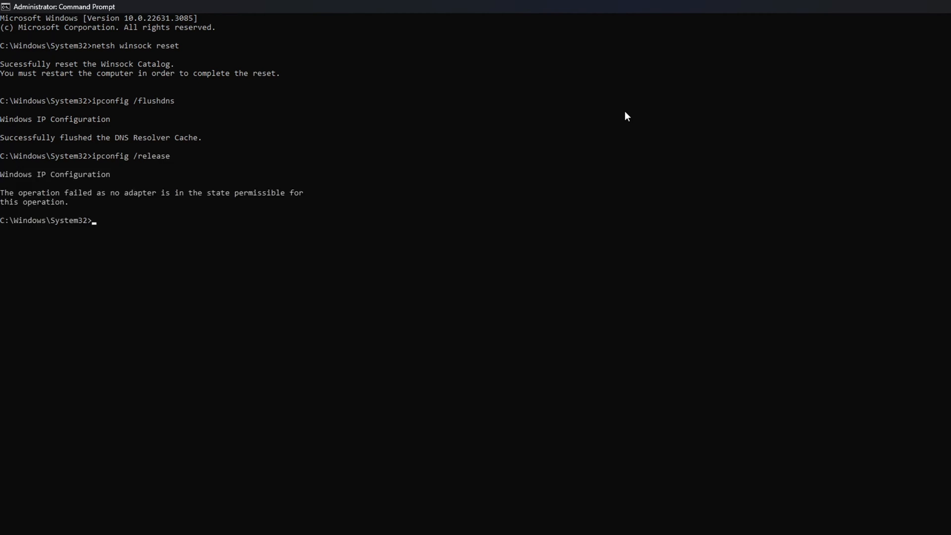
type("ipconfig /renew")
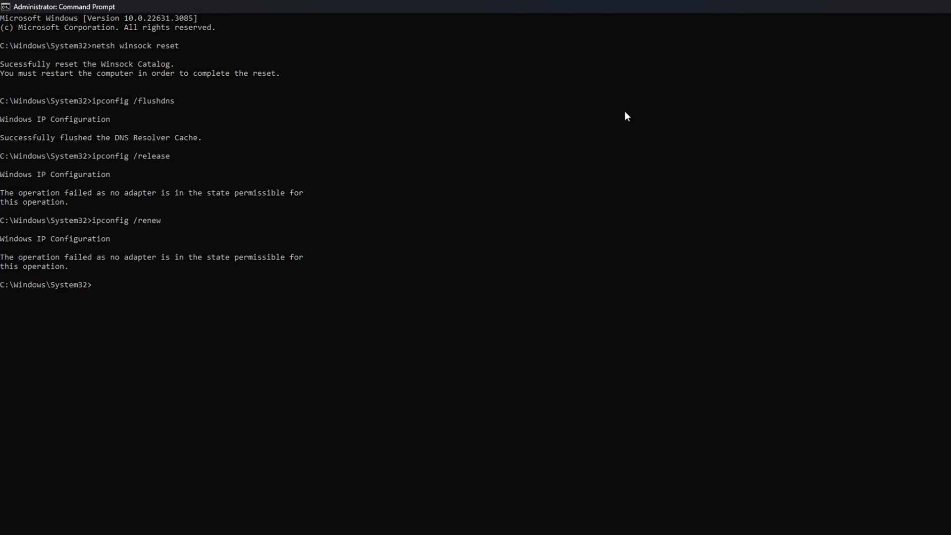
Step: Reset the TCP/IP stack with netsh int ip reset
type("netsh")
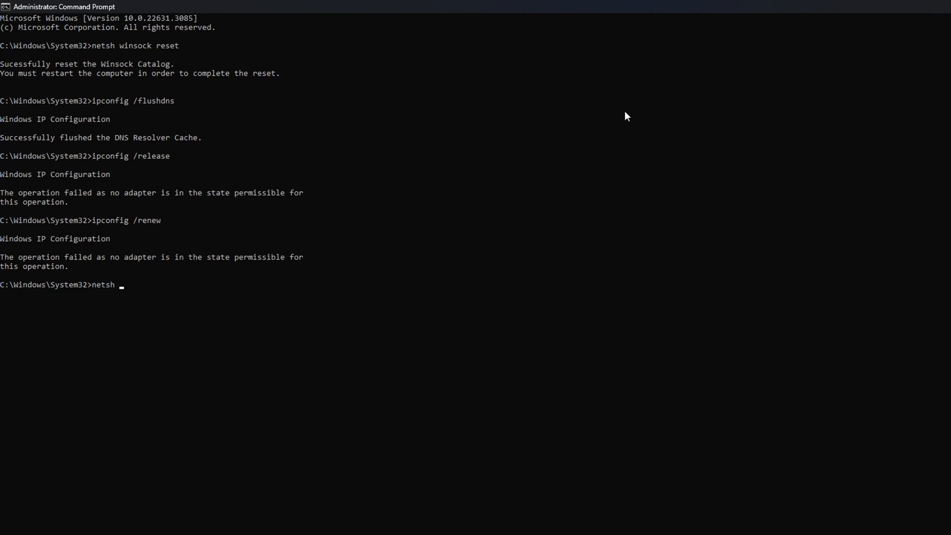
type("int ip reset")
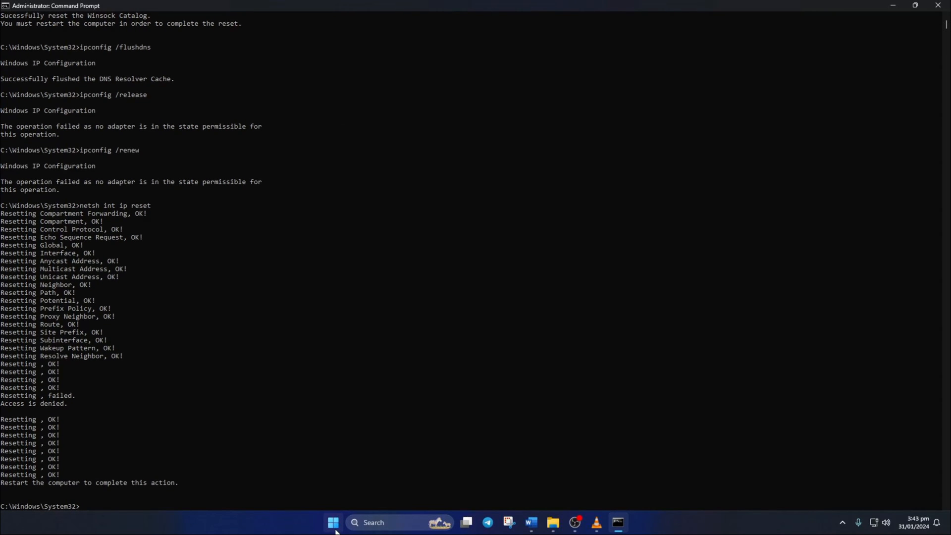
Step: Restart Windows from the Start menu power options, returning to the desktop
left_click(332, 522)
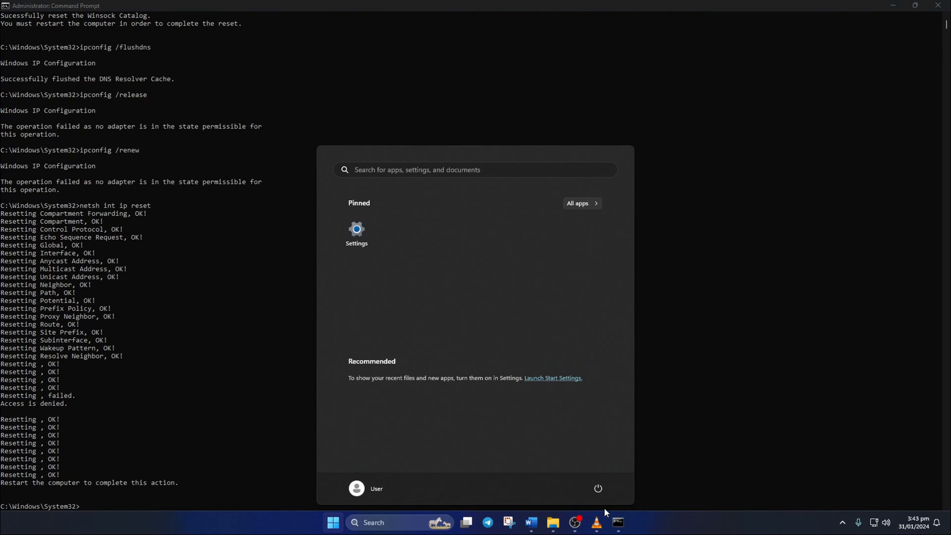
left_click(597, 488)
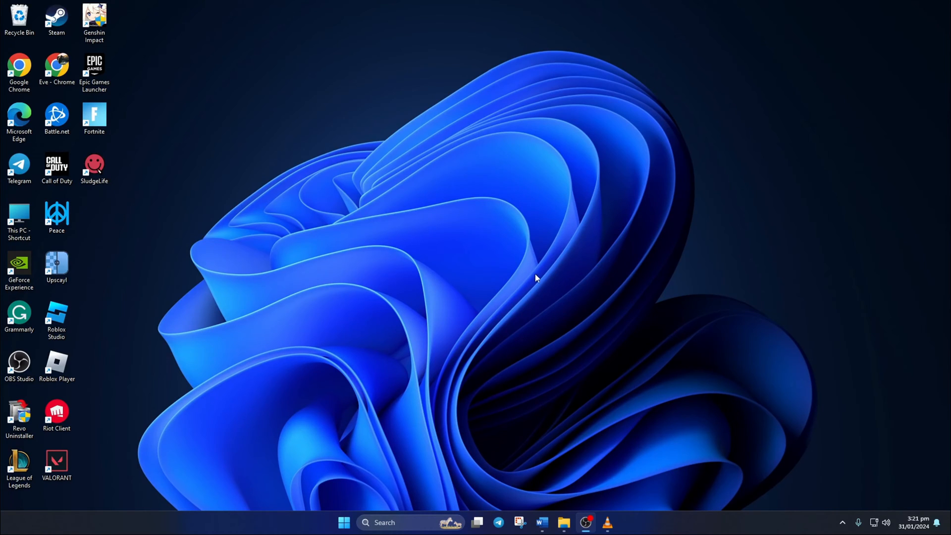
Step: In a fresh Command Prompt, ping 1.1.1.1 and check the replies show no packet loss
type("cmd")
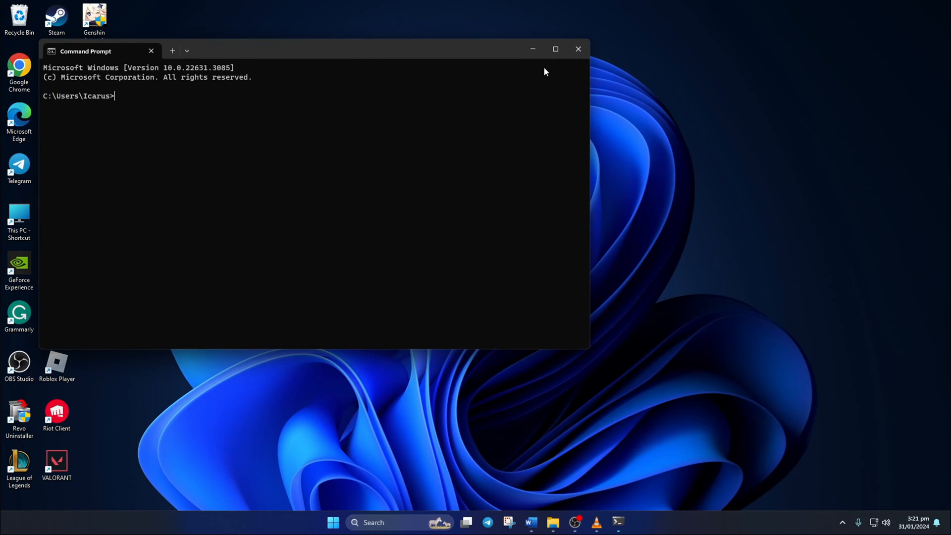
type("ping")
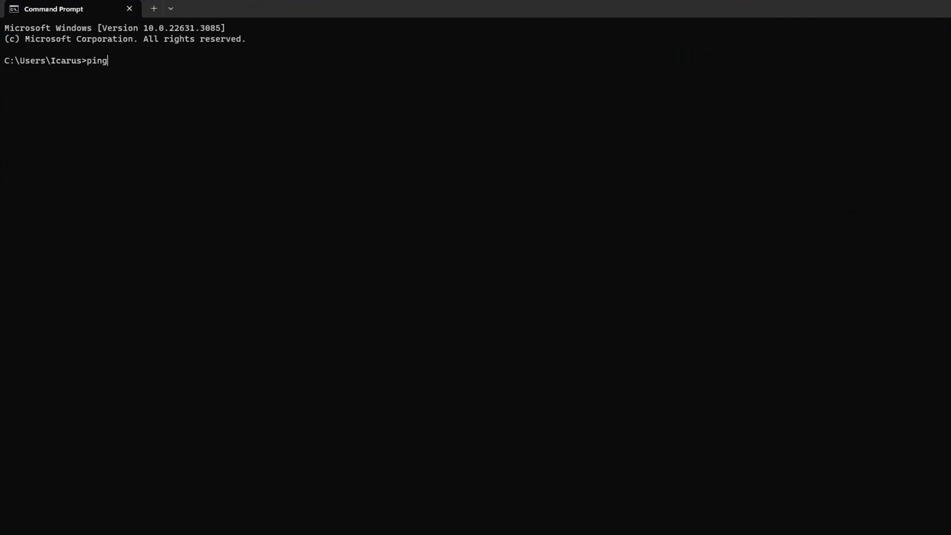
type("1.1.1.1")
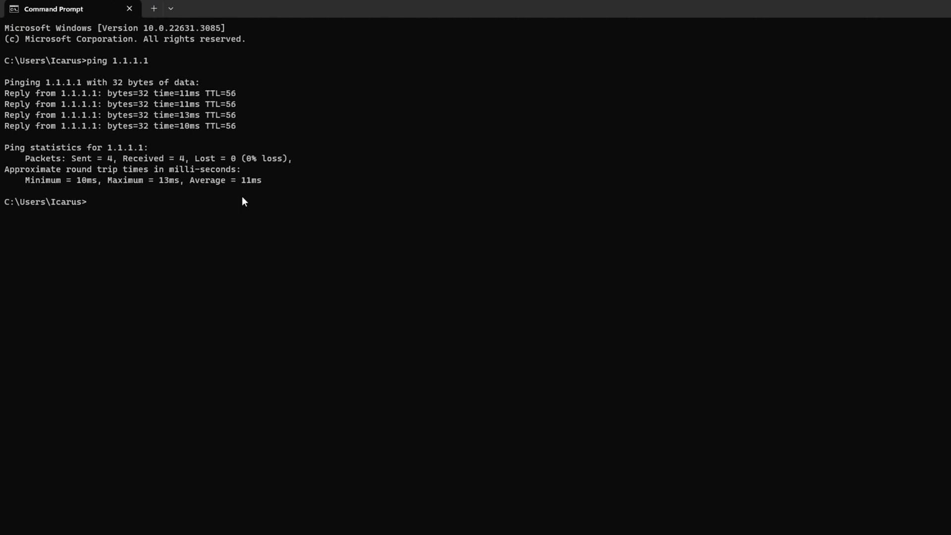
left_click_drag(21, 180, 263, 180)
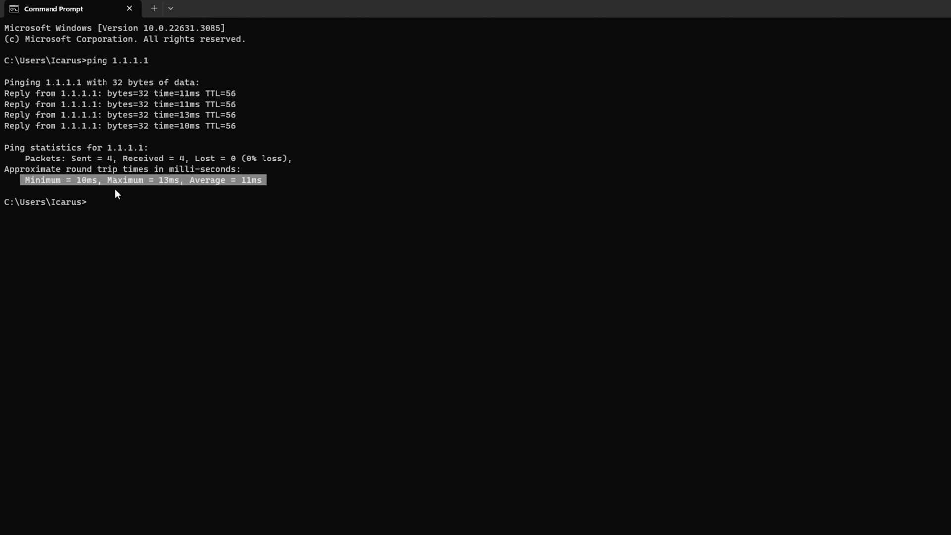
Step: Ping 8.8.8.8 to confirm it also replies with no packet loss
type("pin")
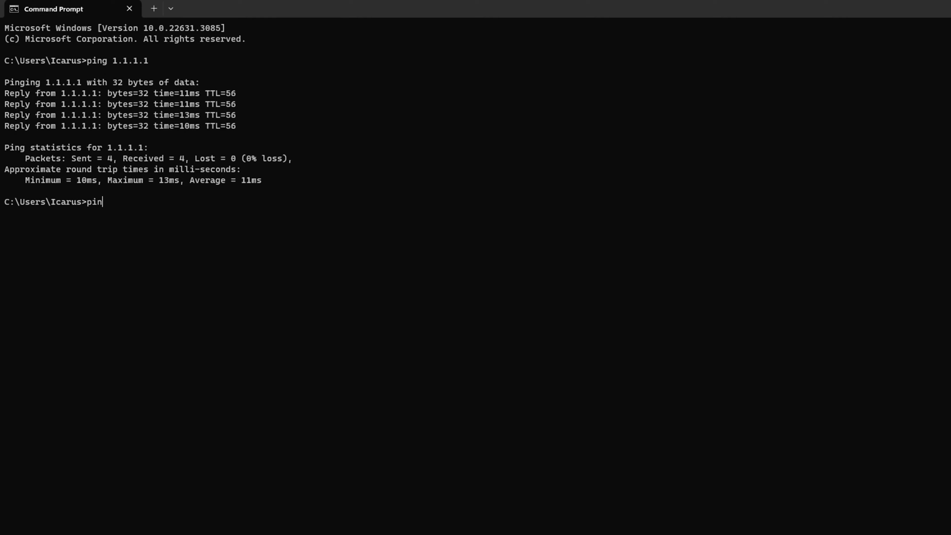
type("g 8.8.8.8")
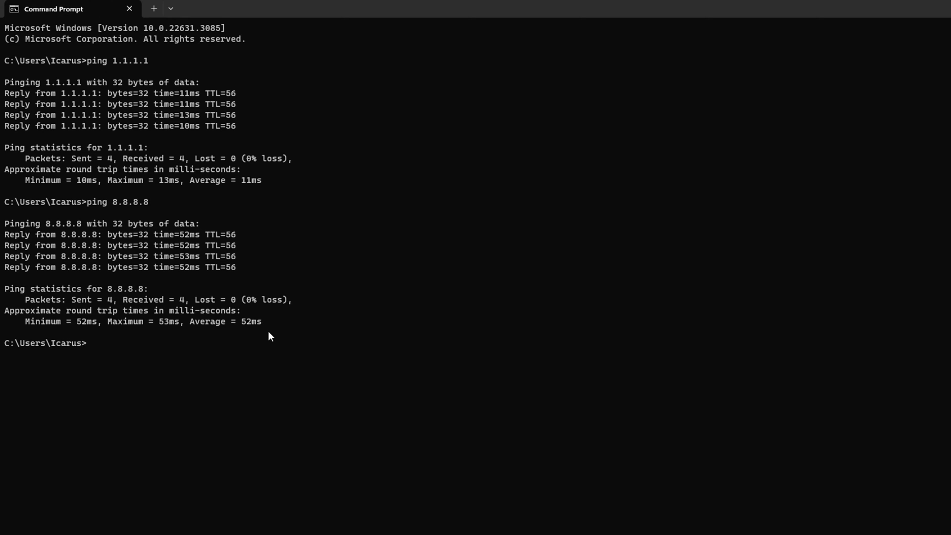
mouse_move(244, 396)
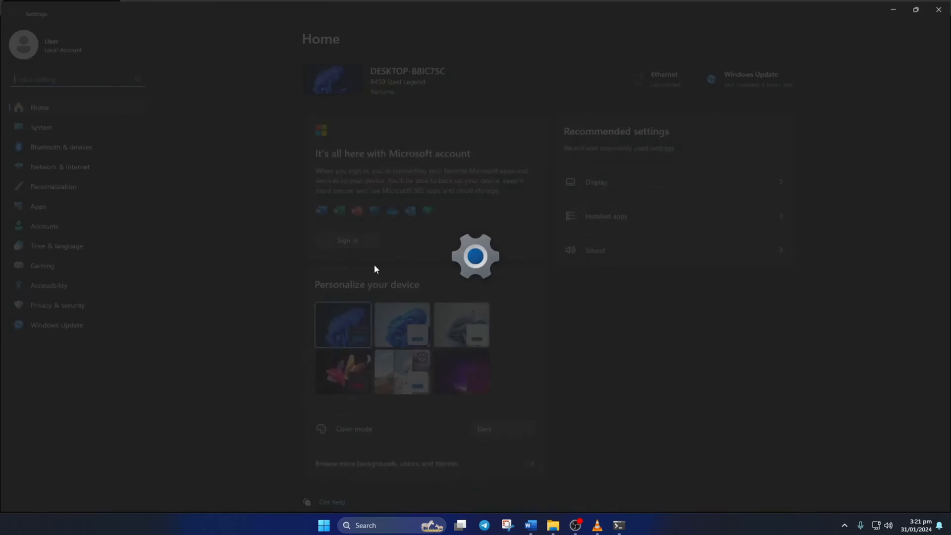
Step: Show the Ethernet connection page with its IP and DNS server assignment
left_click(60, 166)
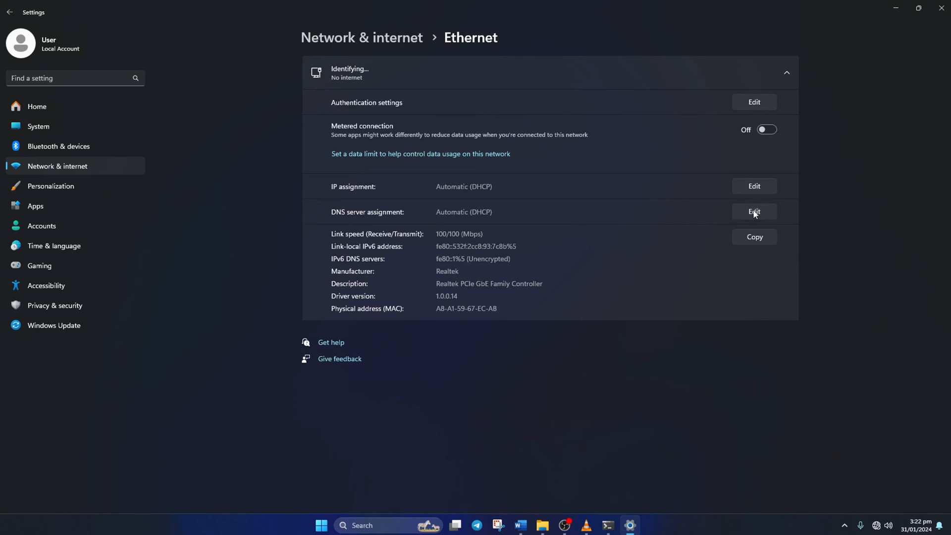
Step: Switch Ethernet DNS to manual IPv4 with 8.8.8.8 preferred and 8.8.4.4 alternate, and save
left_click(754, 211)
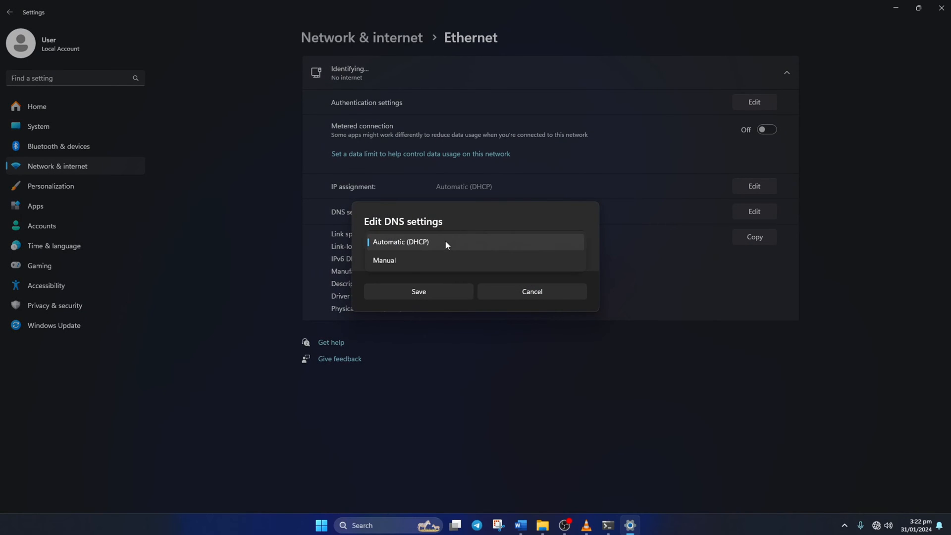
left_click(384, 261)
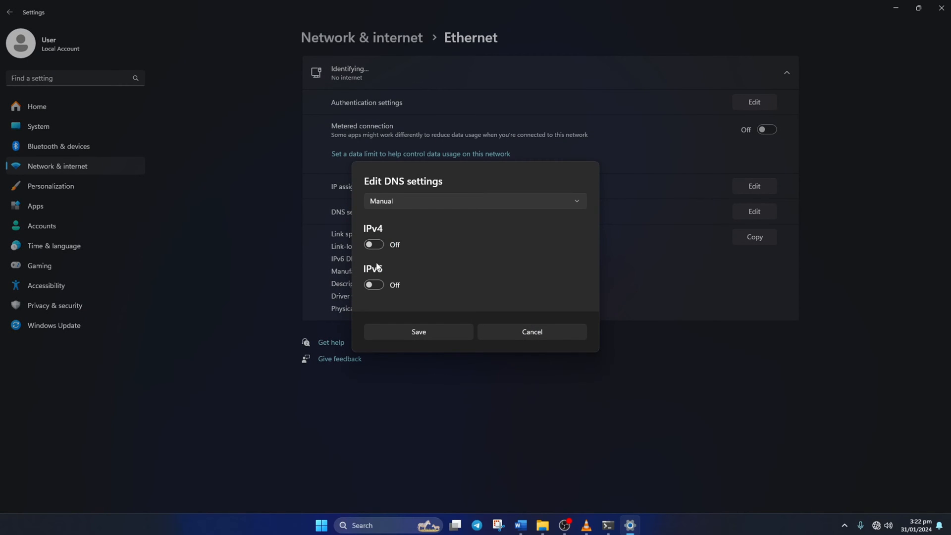
left_click(374, 243)
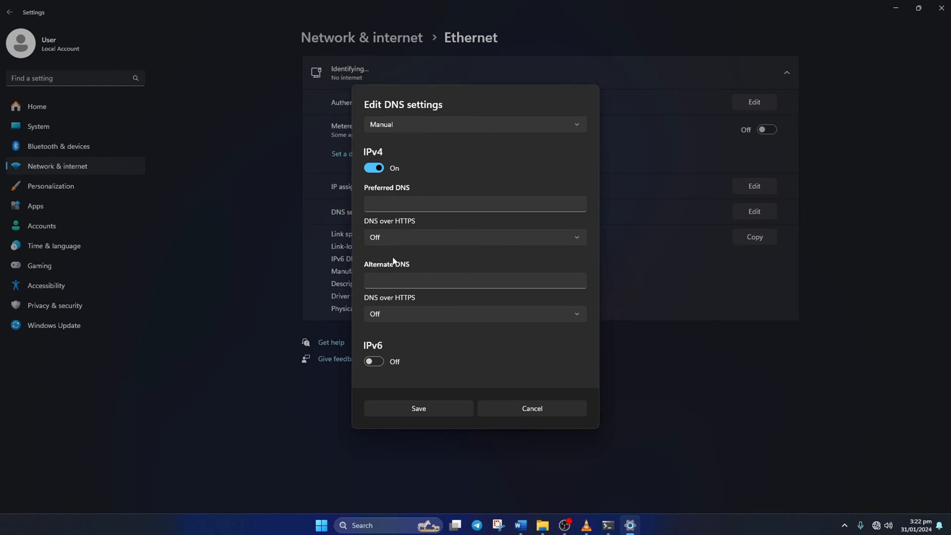
left_click(474, 204)
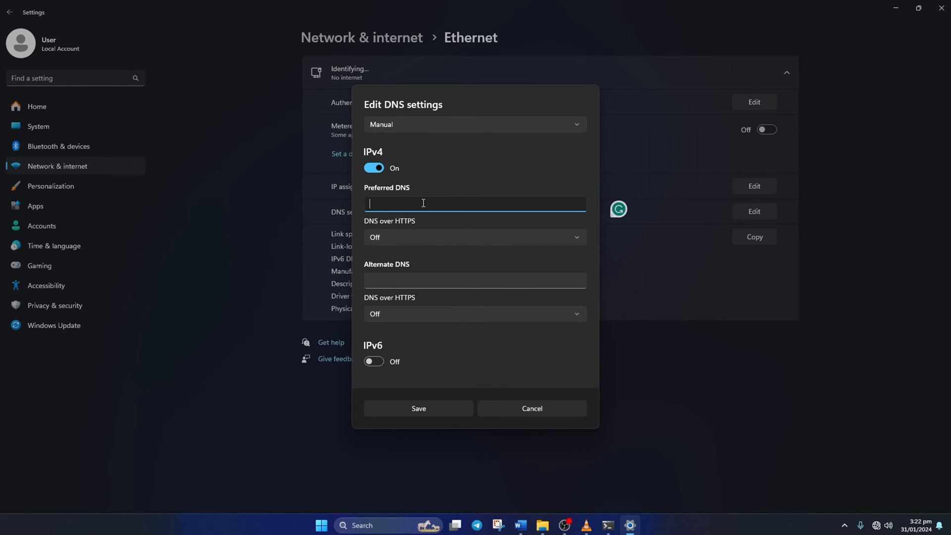
type("1.1.1.1")
left_click(475, 280)
type("1.0.0.1")
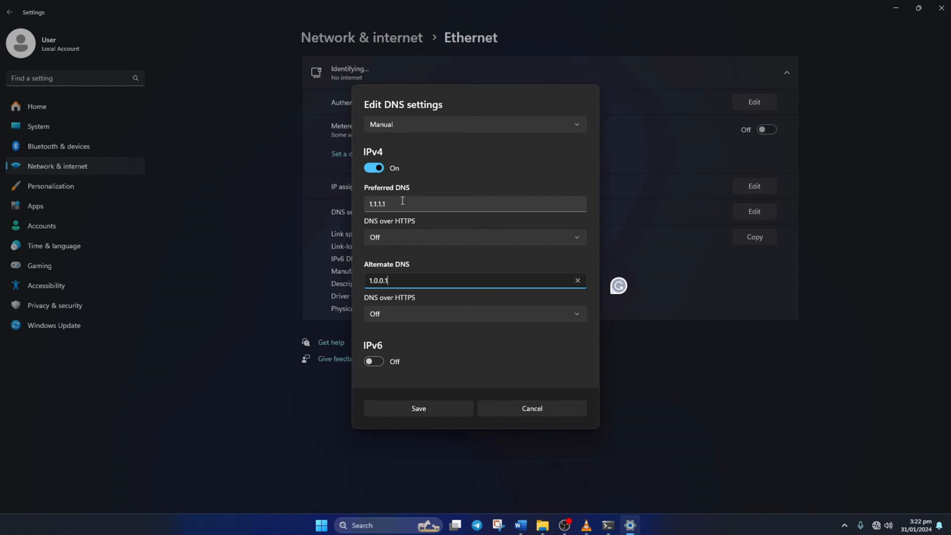
type("8.8.8.8")
type("8.8.4.4")
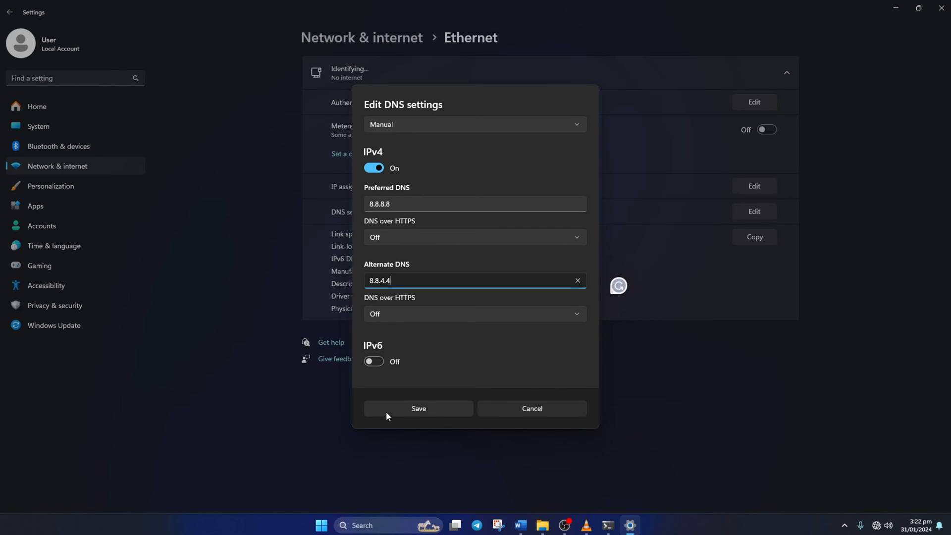
left_click(418, 408)
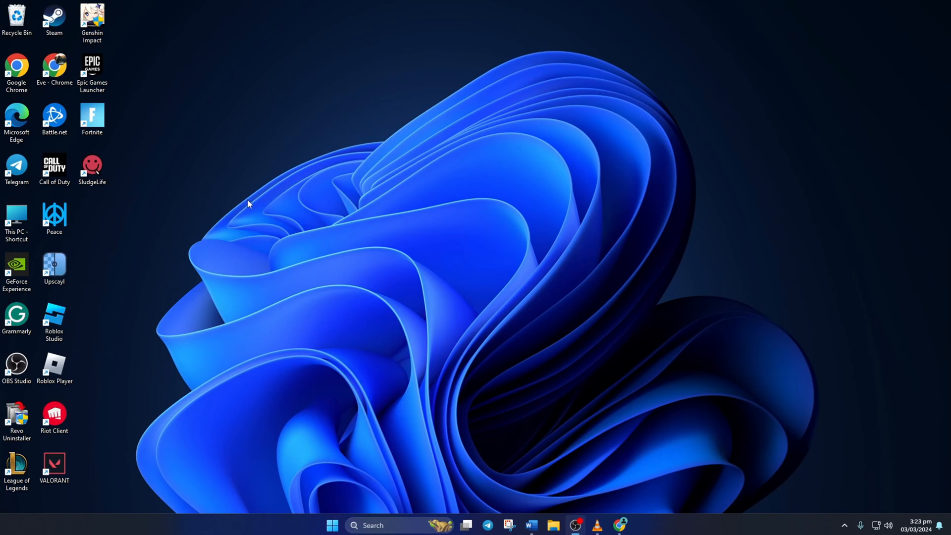
Step: Launch Epic Games Launcher from the desktop shortcut and sign out via the profile menu
left_click(92, 71)
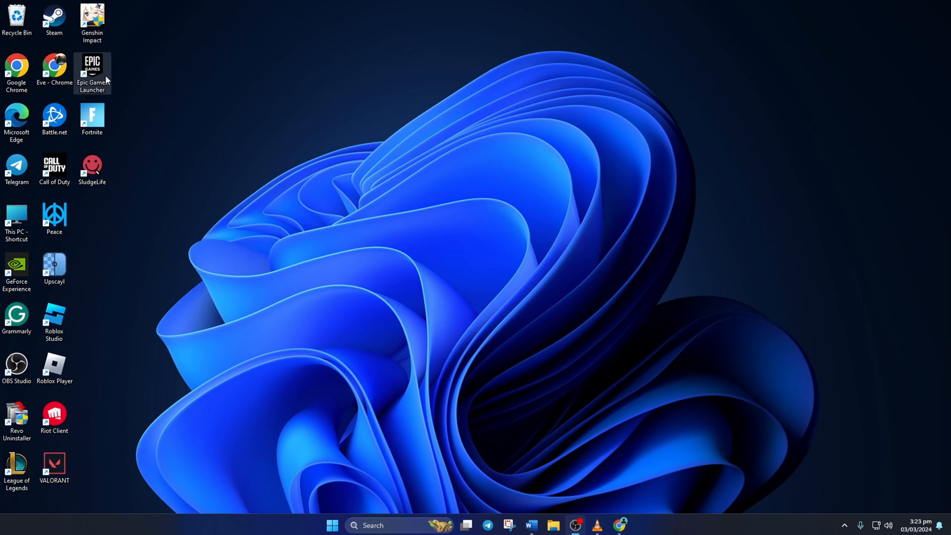
double_click(92, 72)
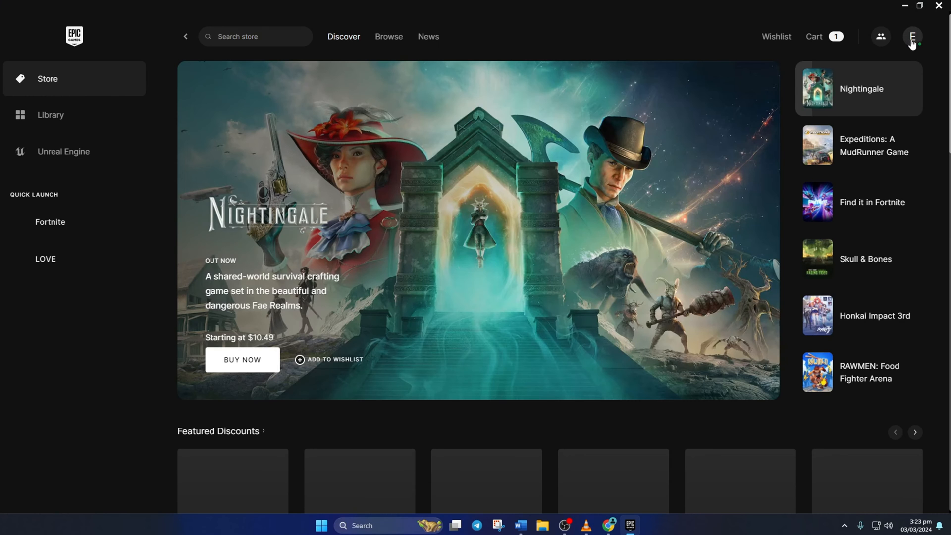
left_click(912, 36)
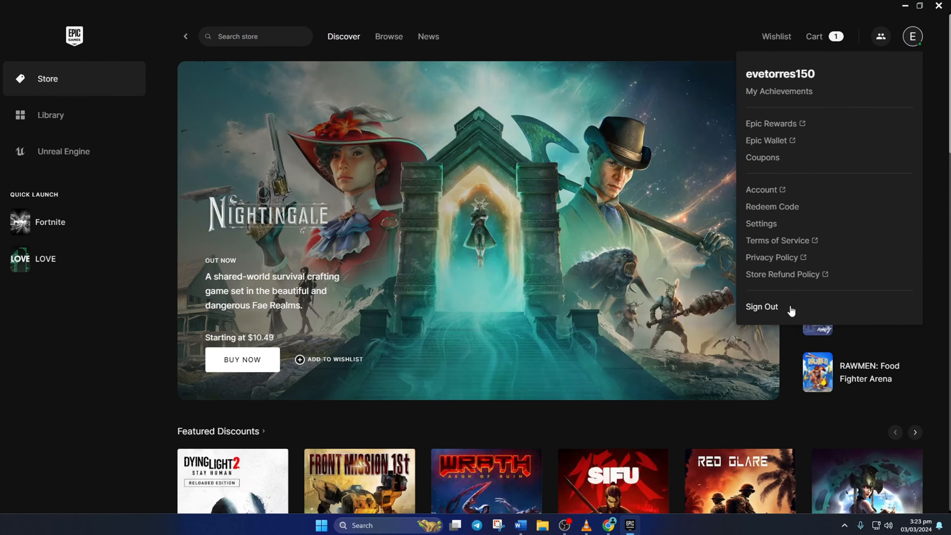
left_click(760, 306)
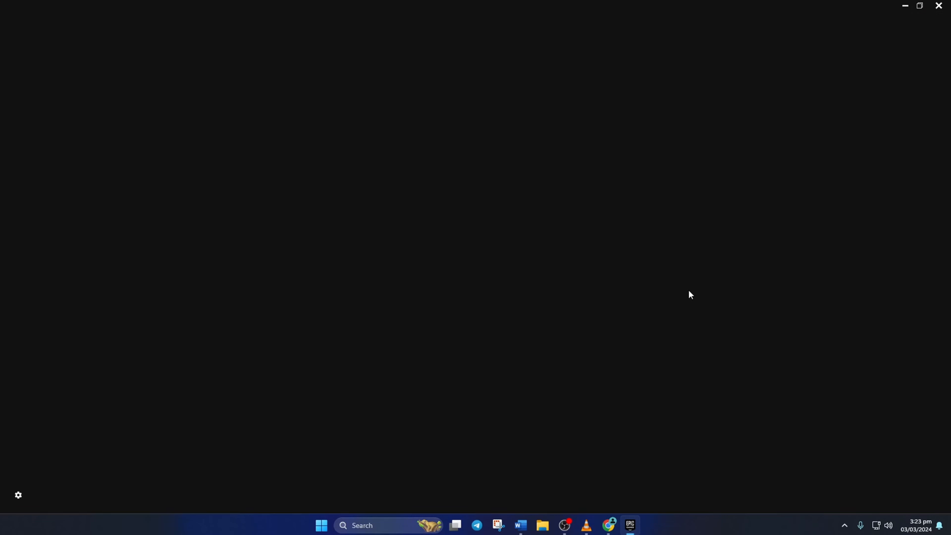
left_click(630, 525)
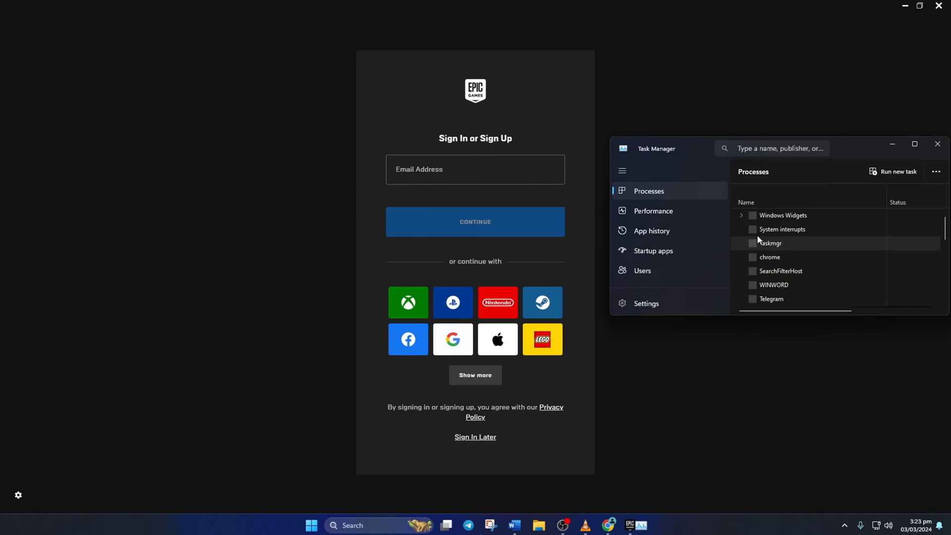
Step: Search 'epicgameslauncher' in Task Manager and end the EpicGamesLauncher process
left_click(914, 144)
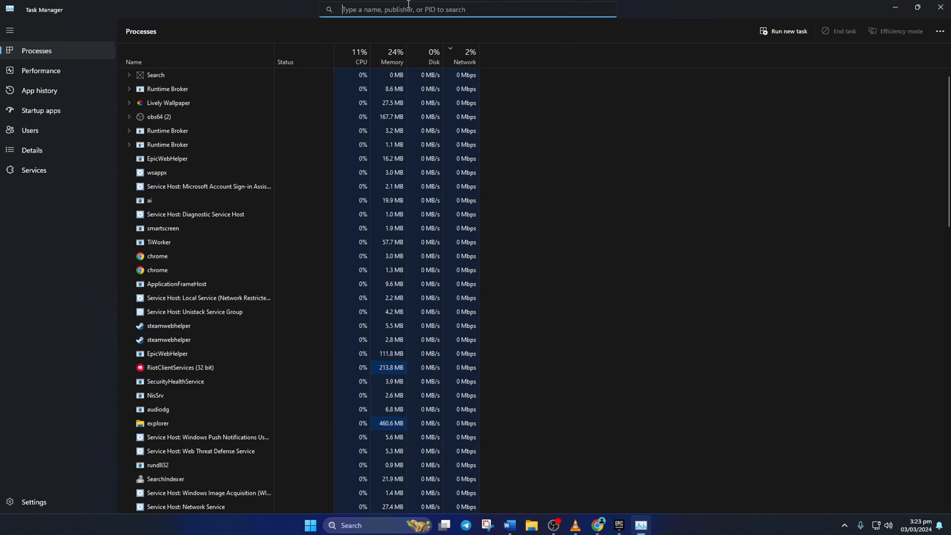
type("epicgameslauncher")
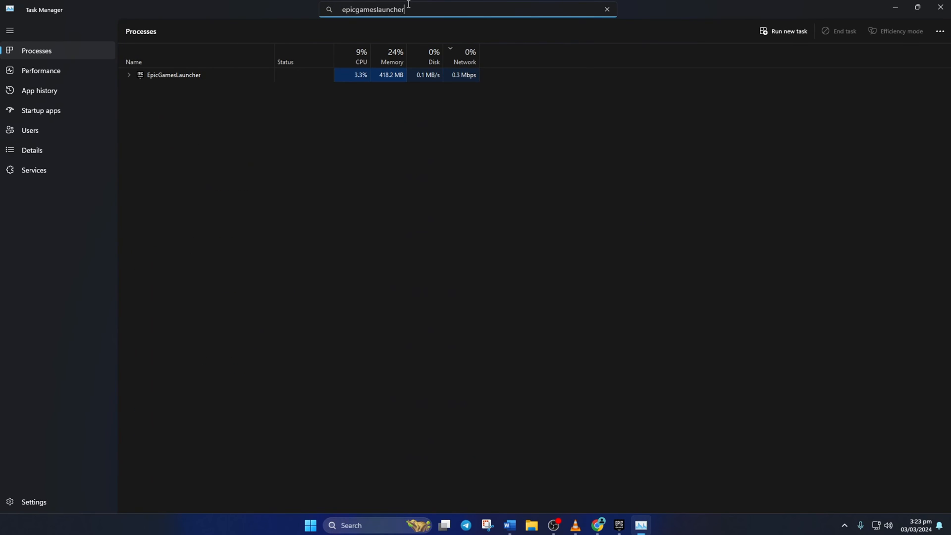
right_click(173, 74)
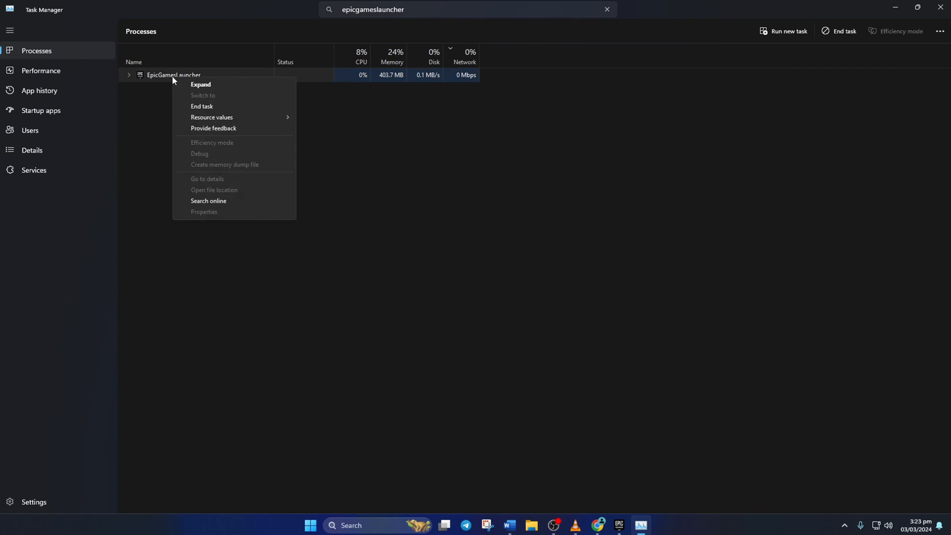
left_click(202, 106)
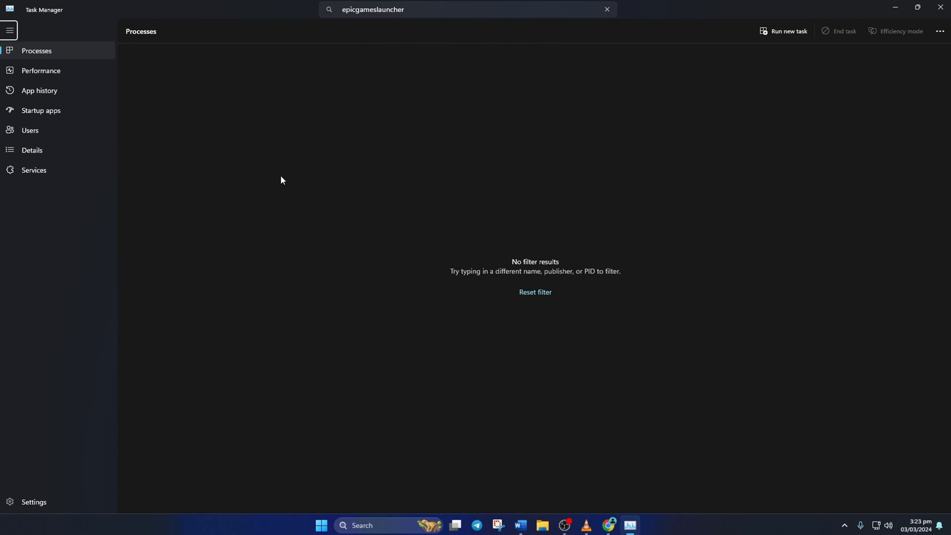